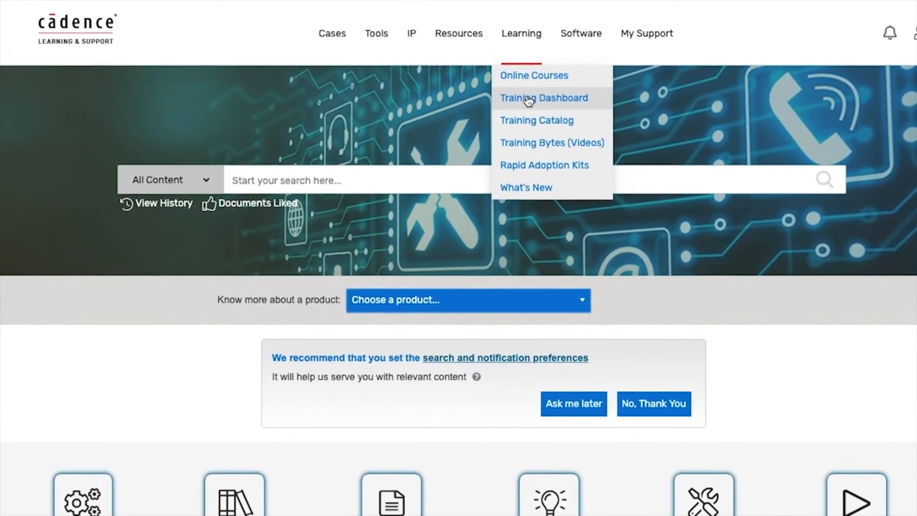
# Open the Training Dashboard, browse Online Courses, and scroll the course catalog
pyautogui.click(544, 97)
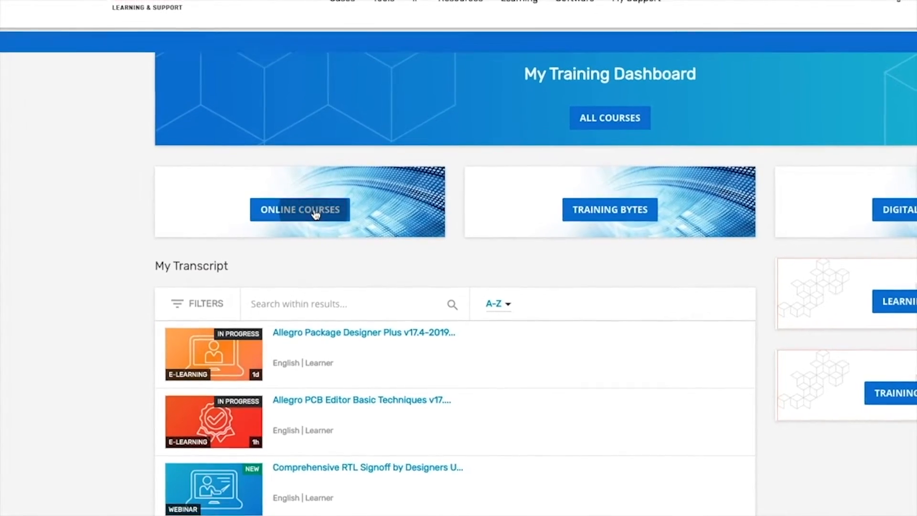
pyautogui.click(300, 209)
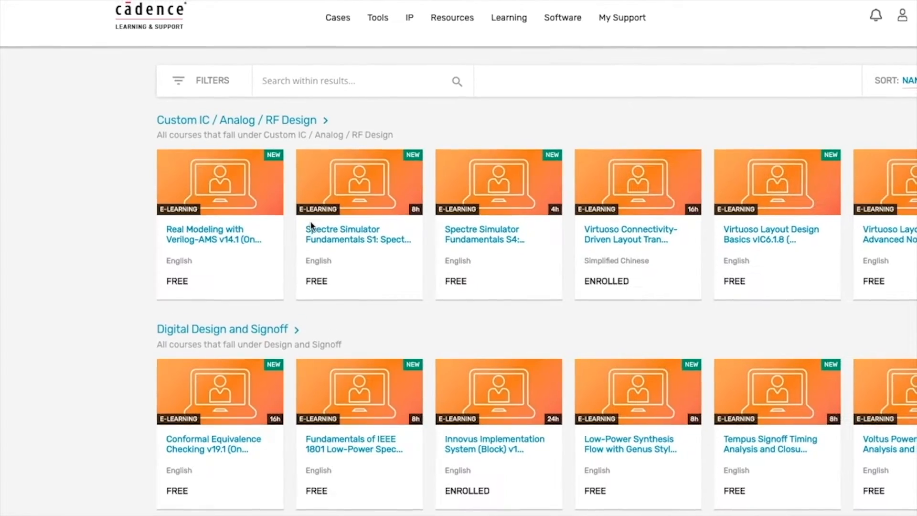
pyautogui.scroll(-3)
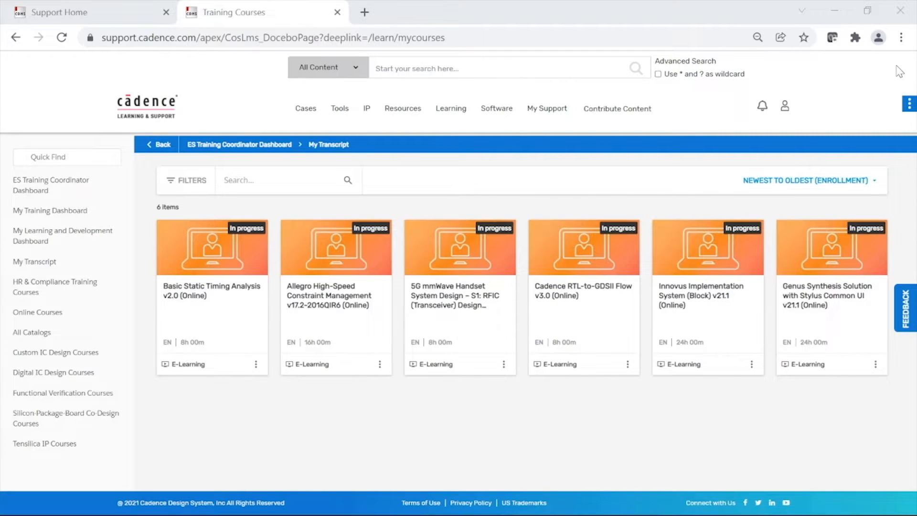
# Open the Basic Static Timing Analysis v2.0 course and resume where you left off
pyautogui.click(212, 286)
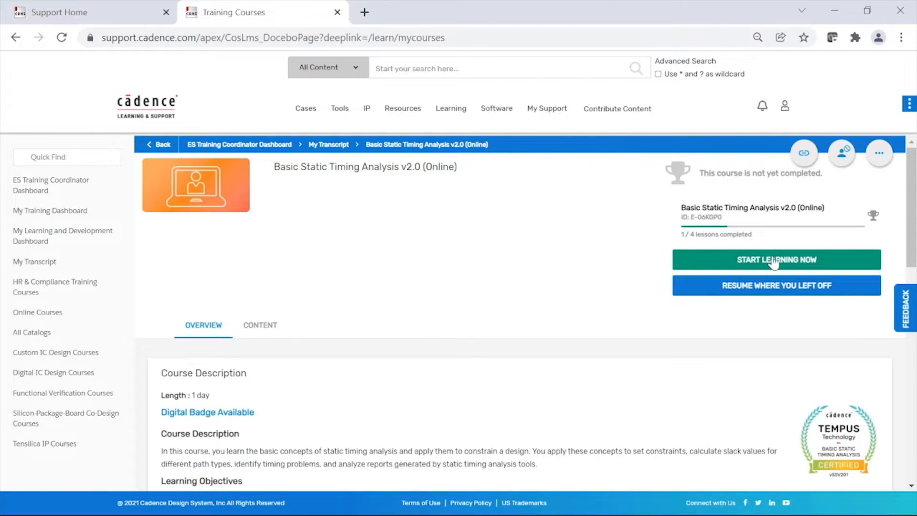
pyautogui.moveTo(769, 295)
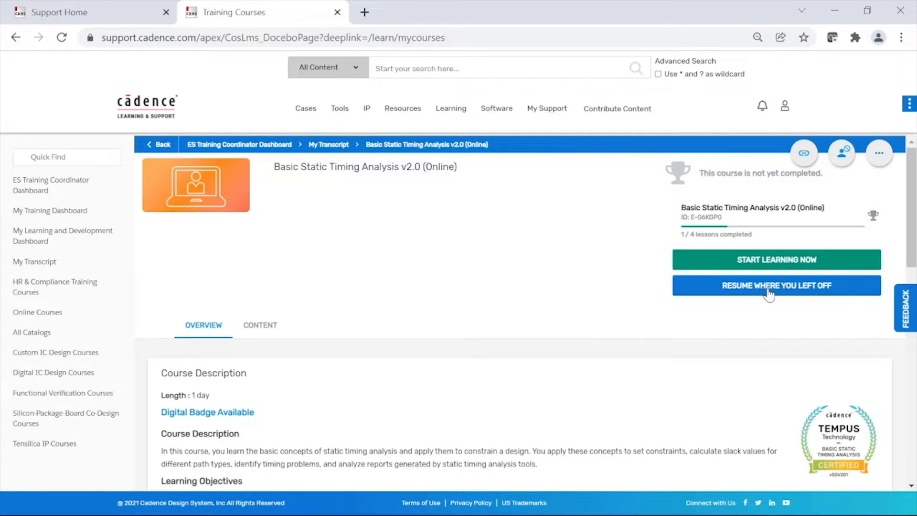
pyautogui.click(776, 286)
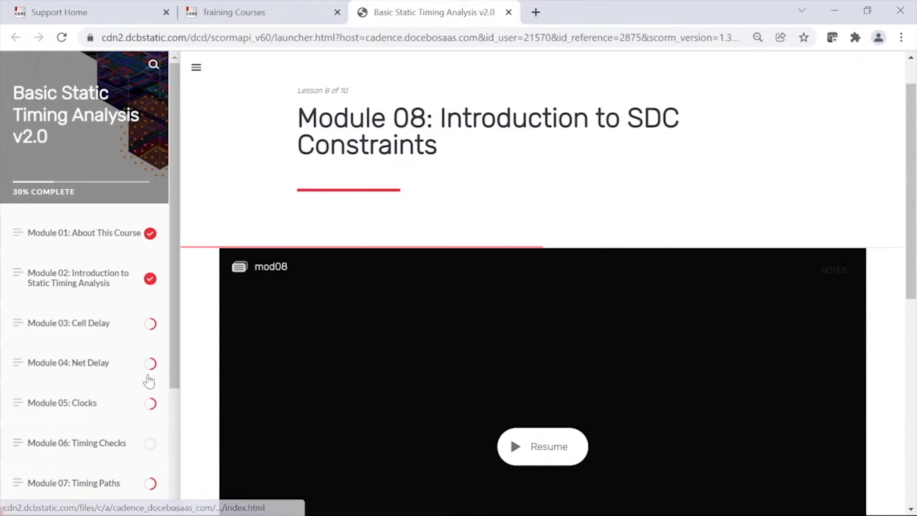
pyautogui.moveTo(144, 292)
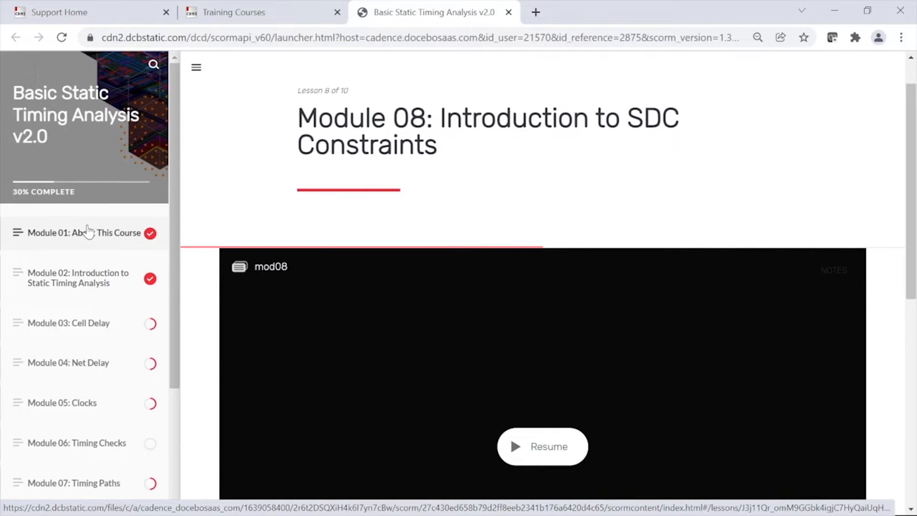
# Open Module 01: About This Course and scroll through its agenda and support section
pyautogui.click(84, 233)
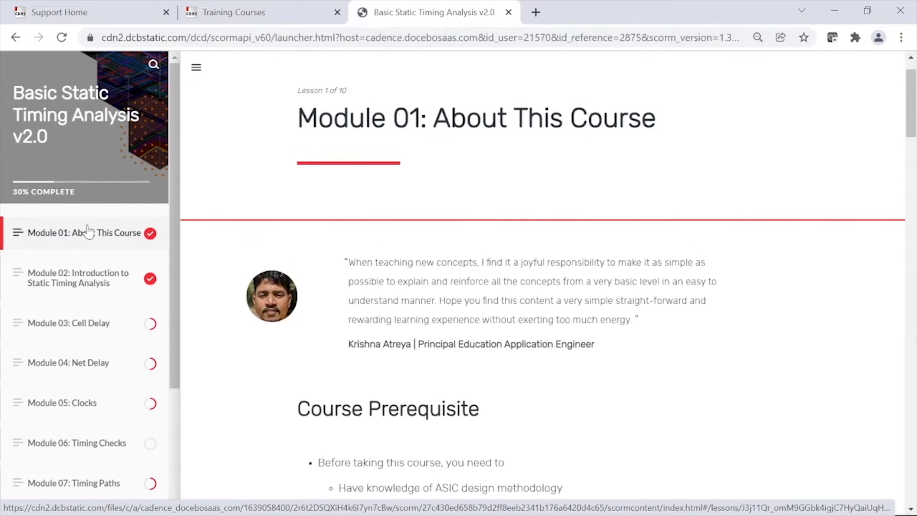
pyautogui.scroll(-3)
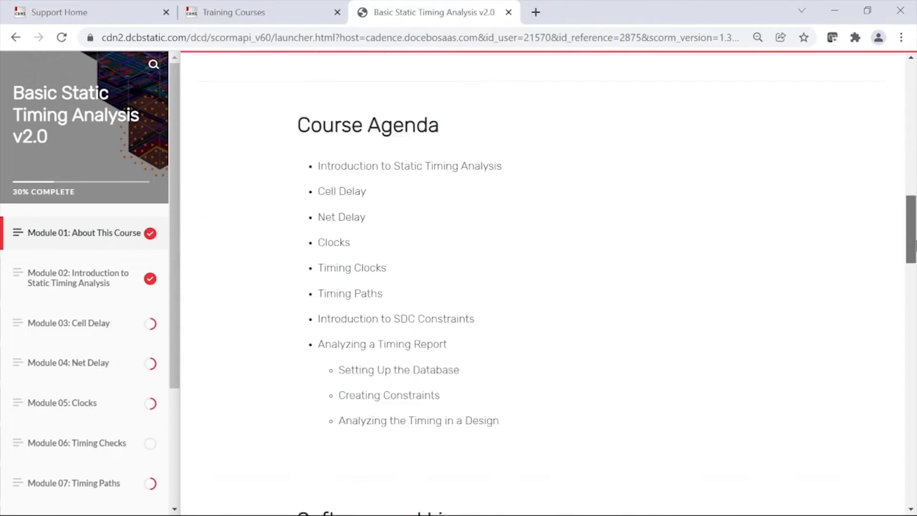
pyautogui.scroll(-3)
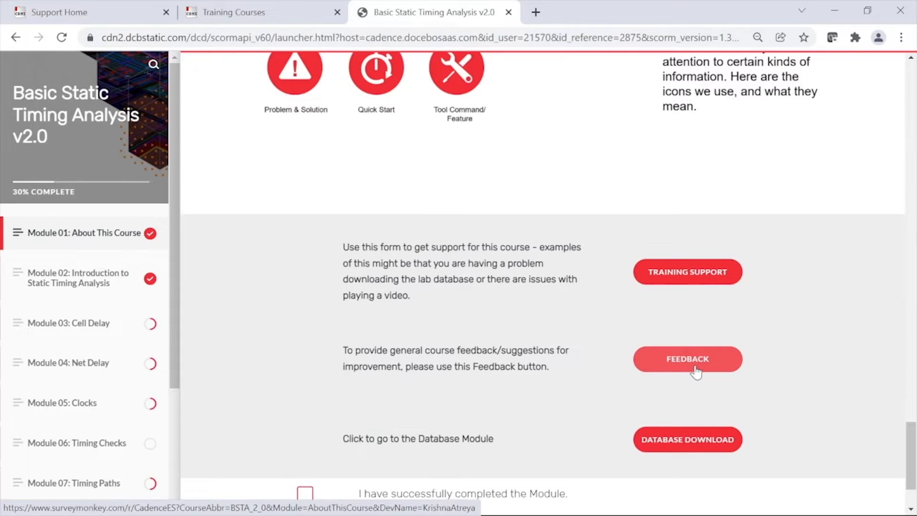
pyautogui.moveTo(691, 385)
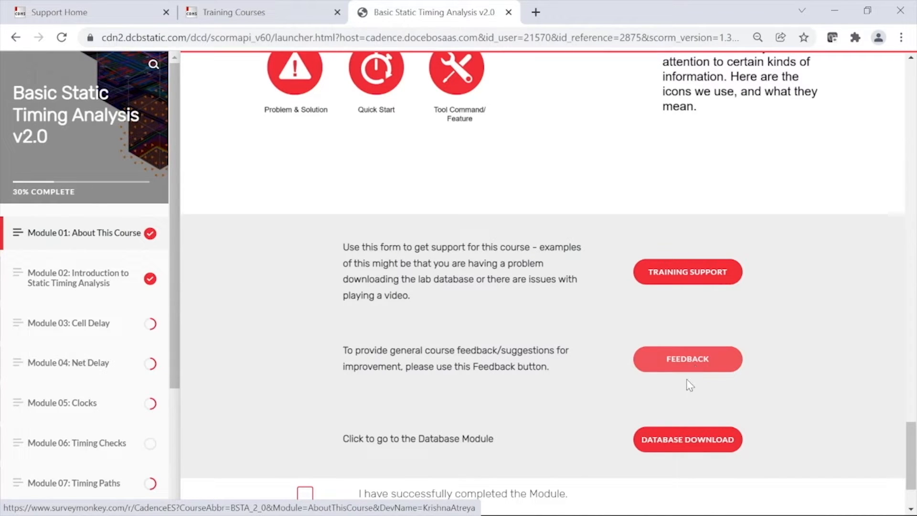
# Open Database Download and scroll to the Lab PDF and Lab Database buttons
pyautogui.click(687, 439)
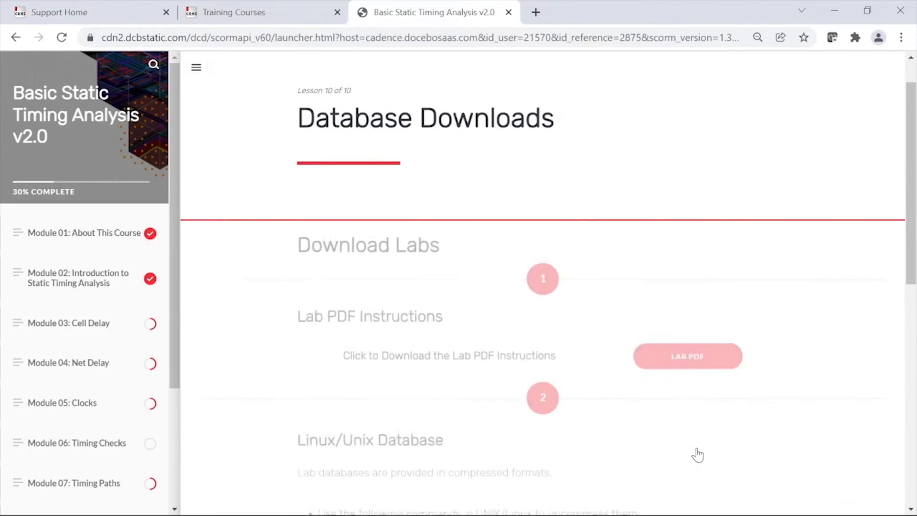
pyautogui.scroll(-3)
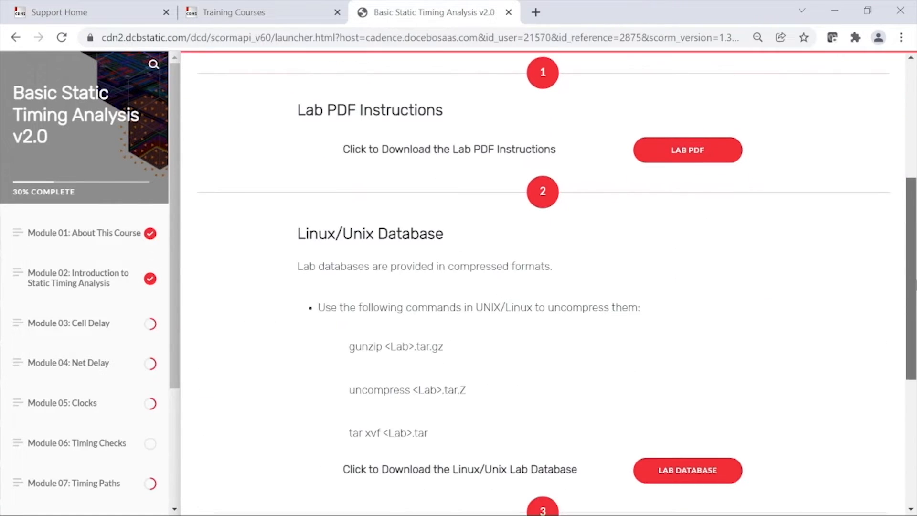
pyautogui.scroll(-3)
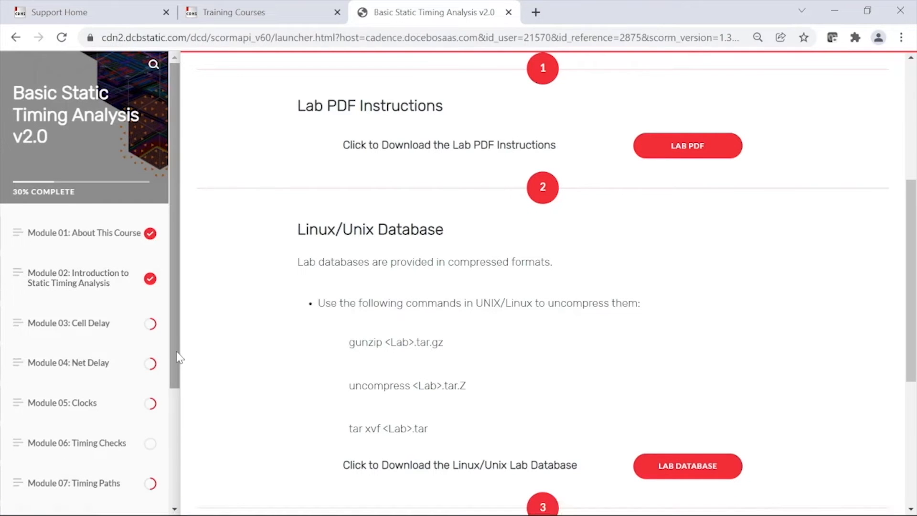
pyautogui.scroll(-3)
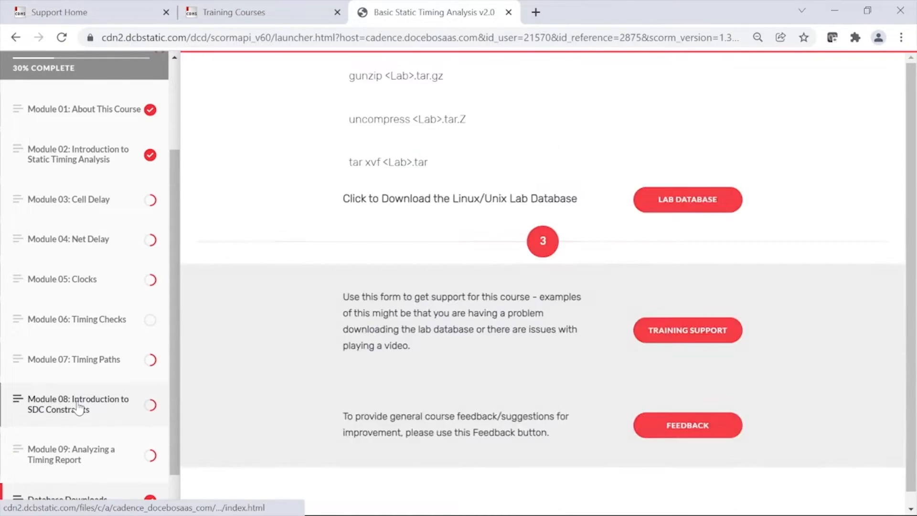
# Reopen Module 08: Introduction to SDC Constraints and resume its presentation
pyautogui.click(78, 403)
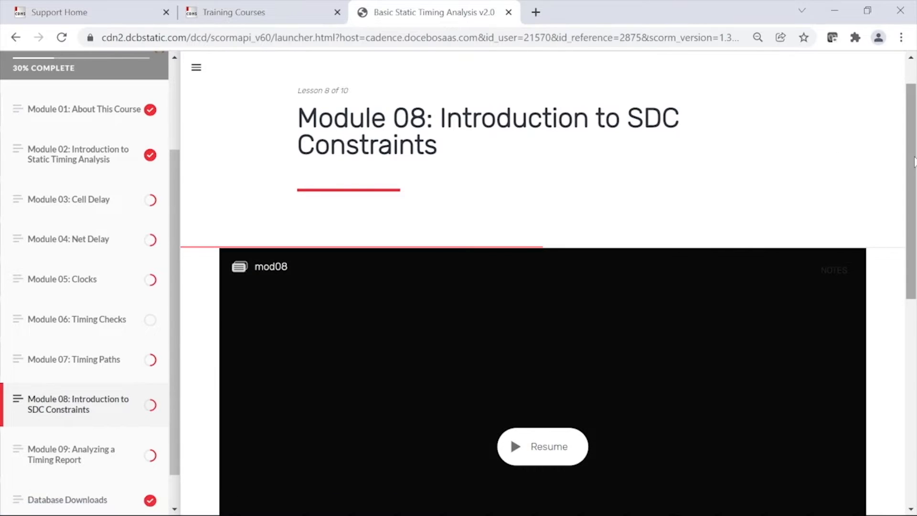
pyautogui.scroll(-3)
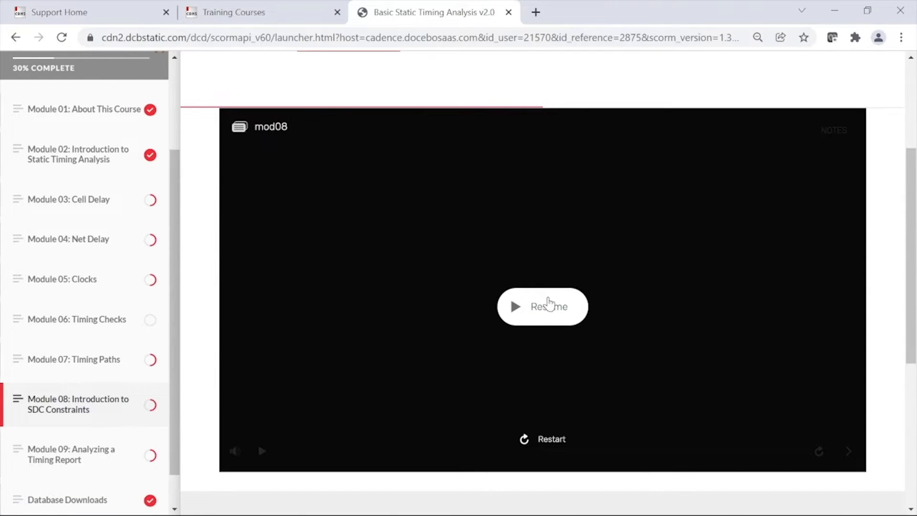
pyautogui.click(542, 306)
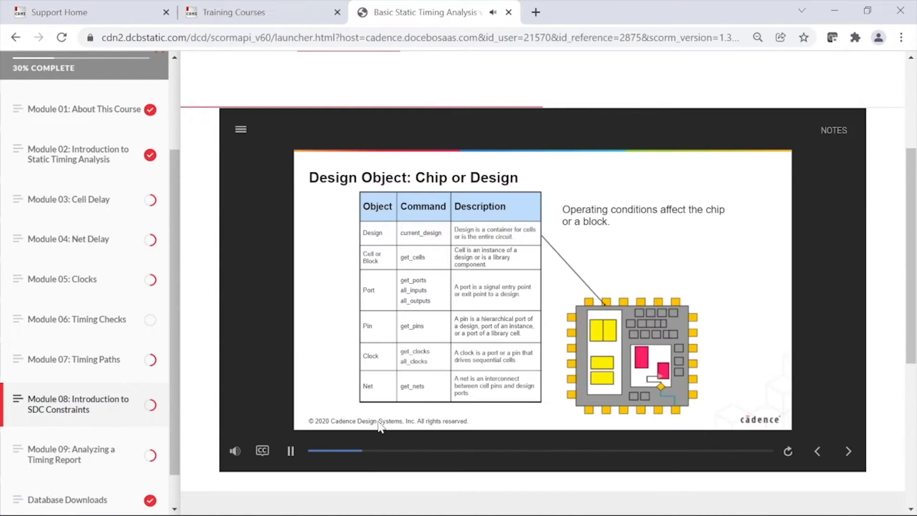
# Turn on captions, pause playback, and show the Module 08 slide list
pyautogui.click(261, 450)
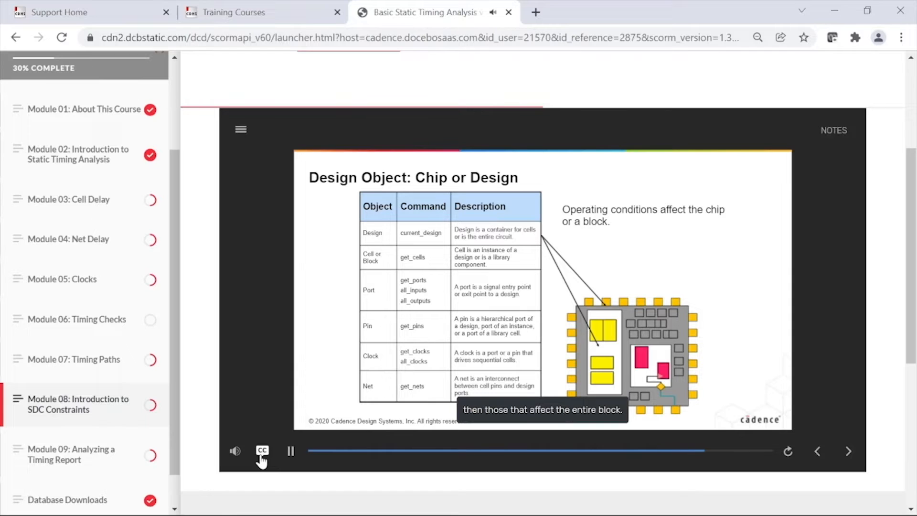
pyautogui.click(291, 451)
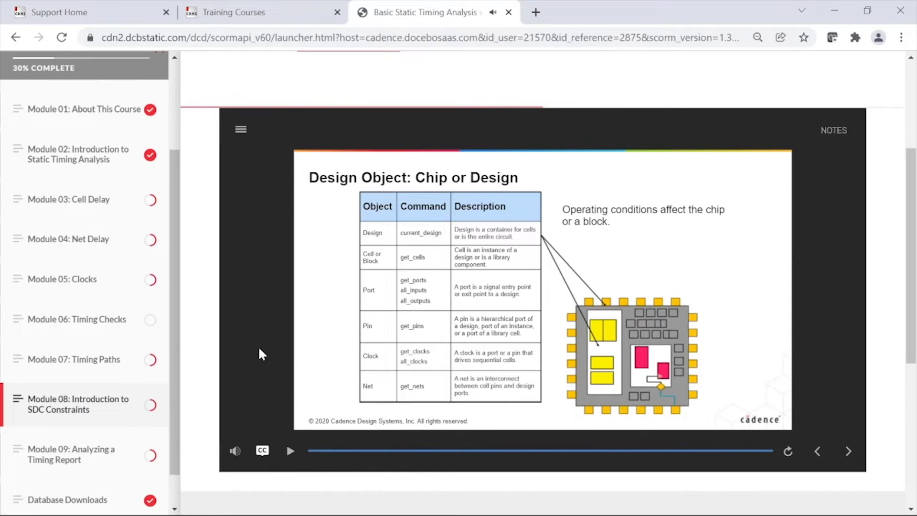
pyautogui.click(240, 129)
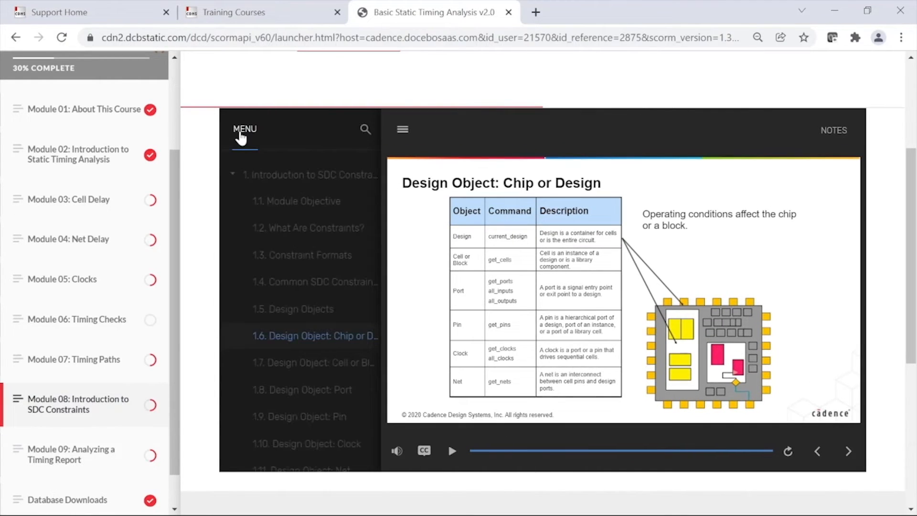
# Enable slide search and scroll down to the clock and path-exception slides
pyautogui.click(365, 130)
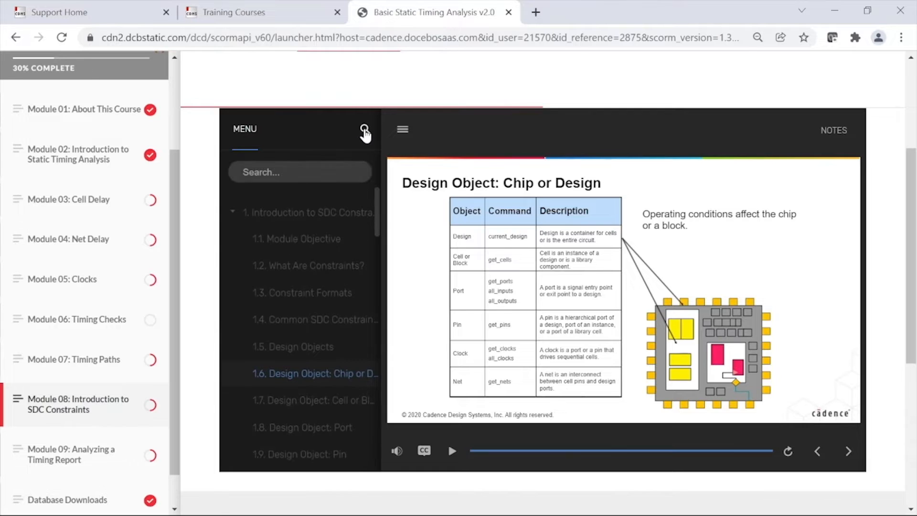
pyautogui.scroll(-3)
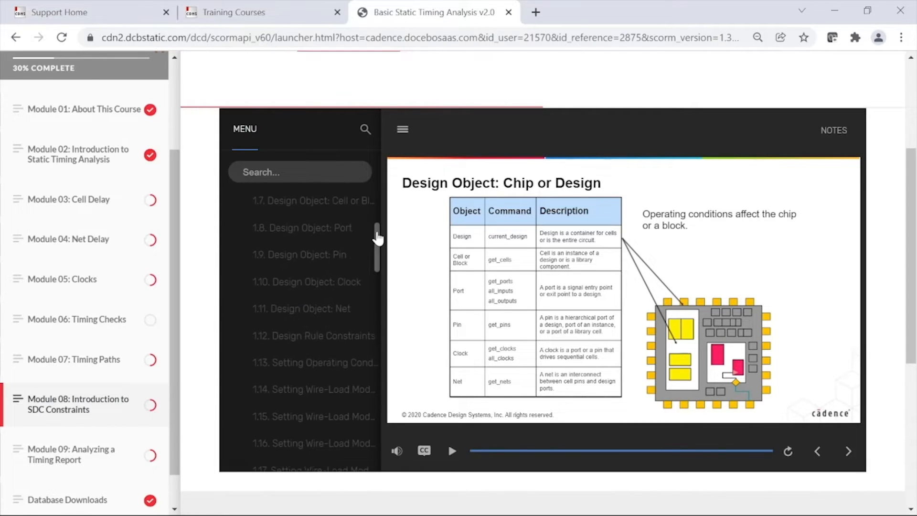
pyautogui.scroll(-3)
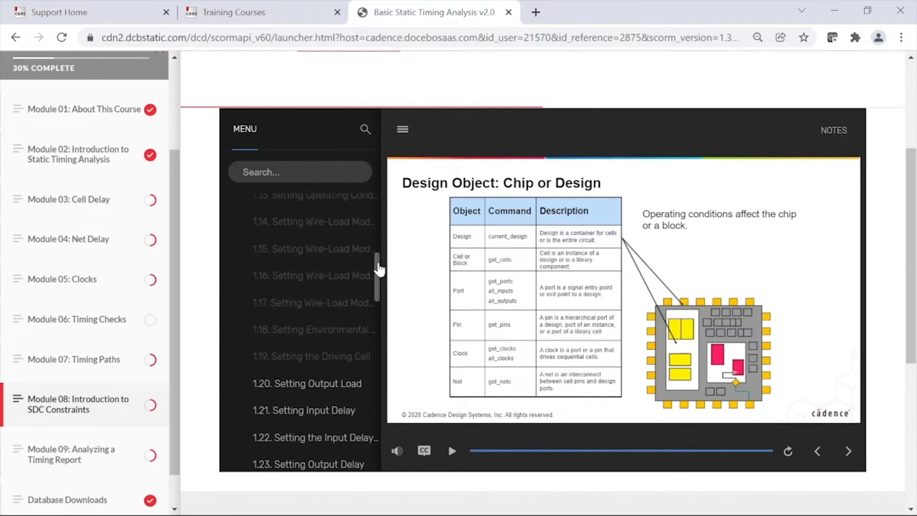
pyautogui.scroll(-3)
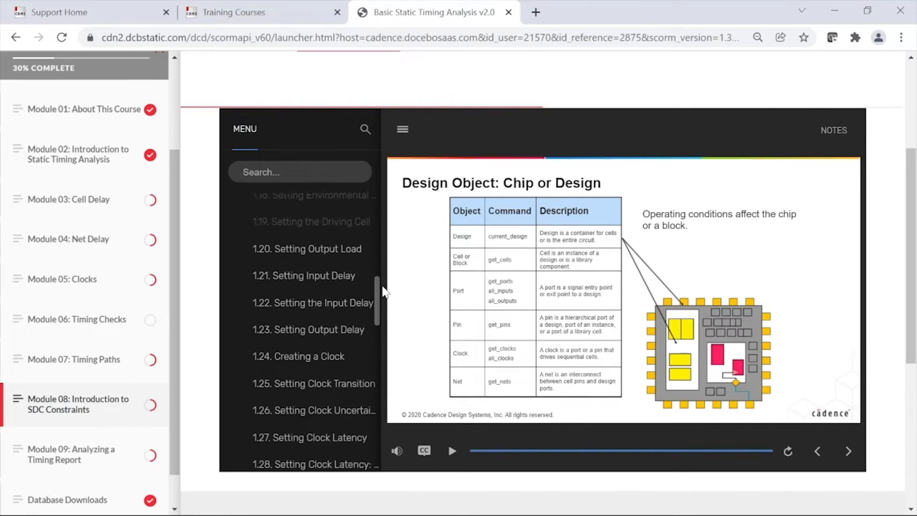
pyautogui.scroll(-3)
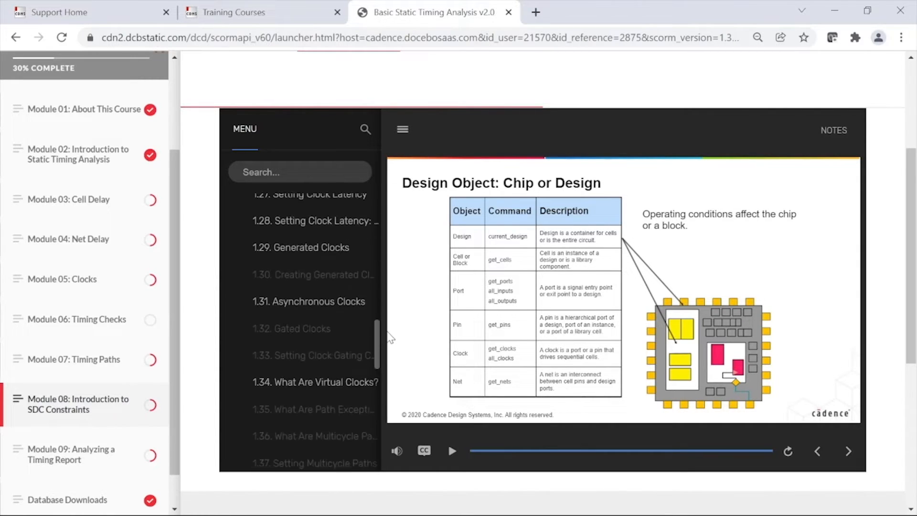